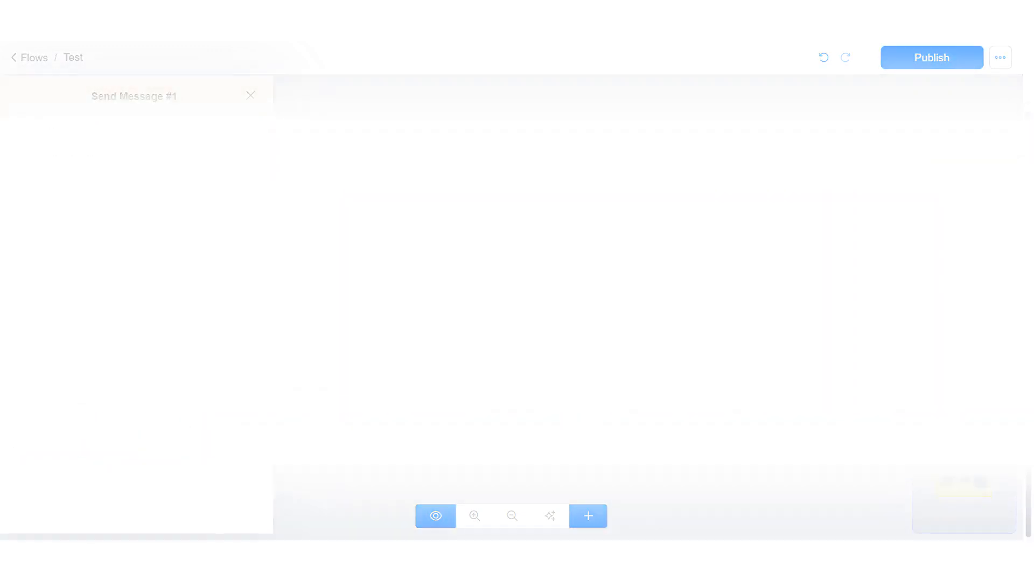
- Set the question's reply type to Text, saving it to Response, and save the settings
left_click(136, 350)
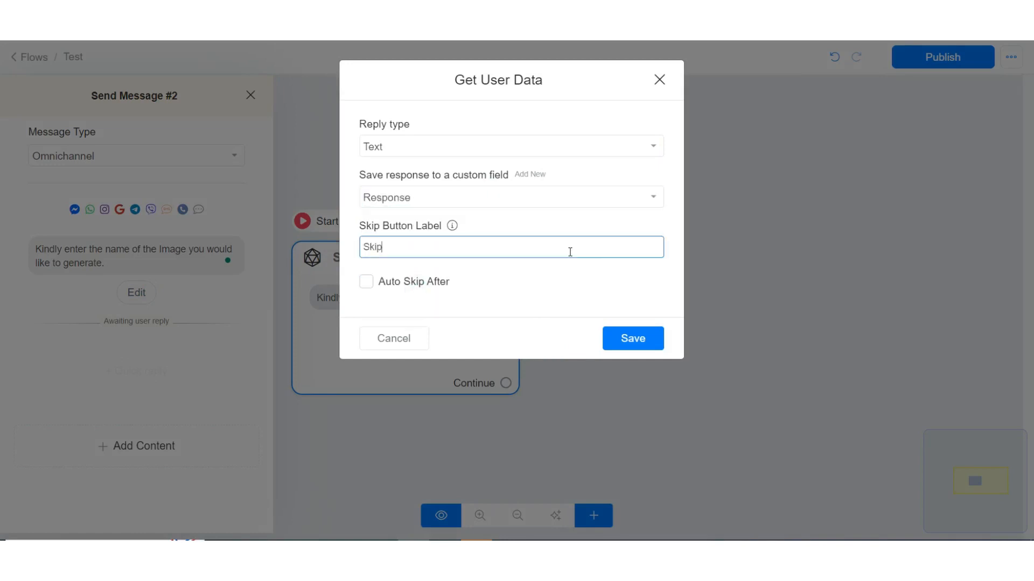
left_click(631, 338)
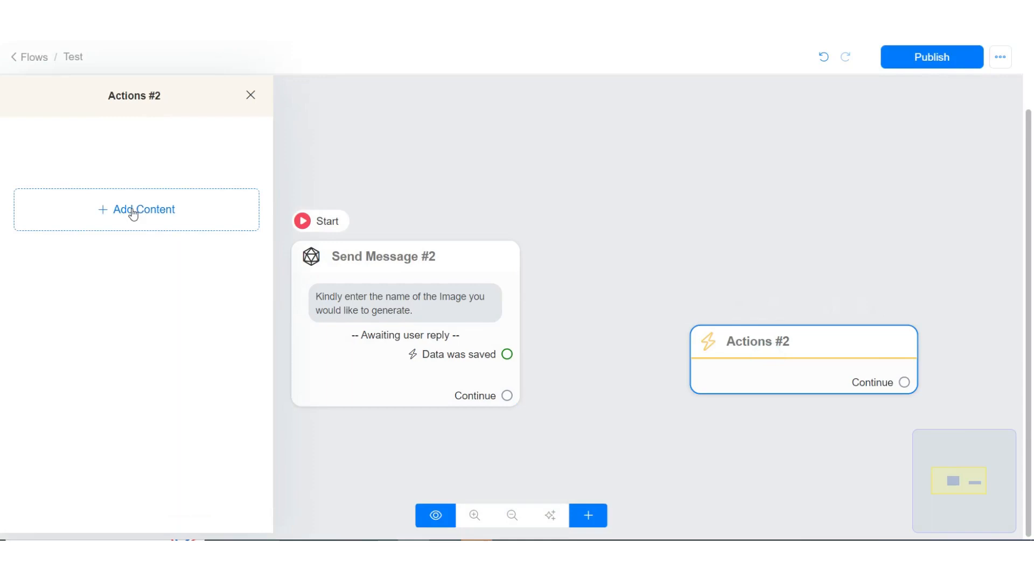
- Add an OpenAI Generate Image action whose prompt is the saved Response field
left_click(136, 210)
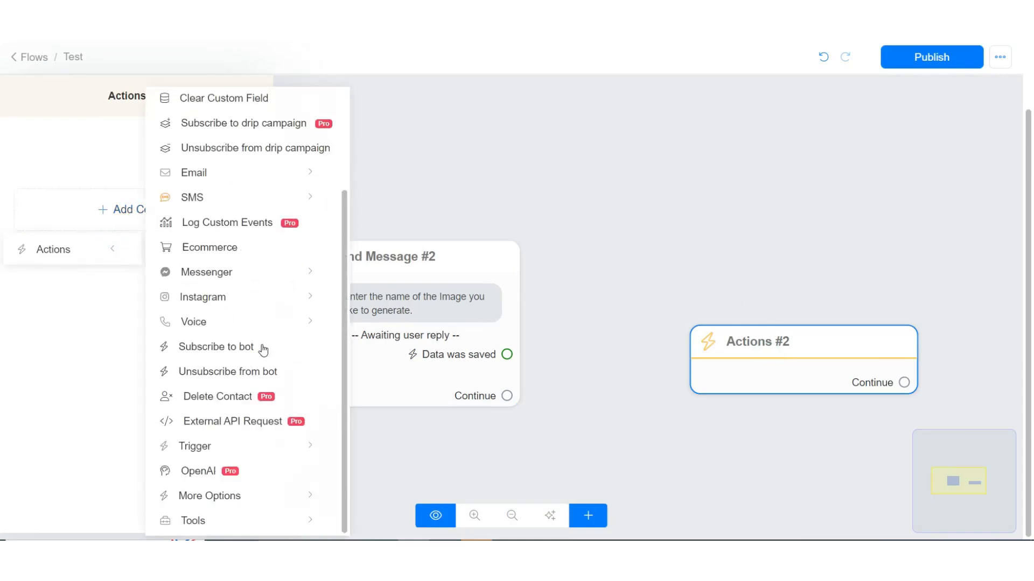
left_click(198, 470)
type("{")
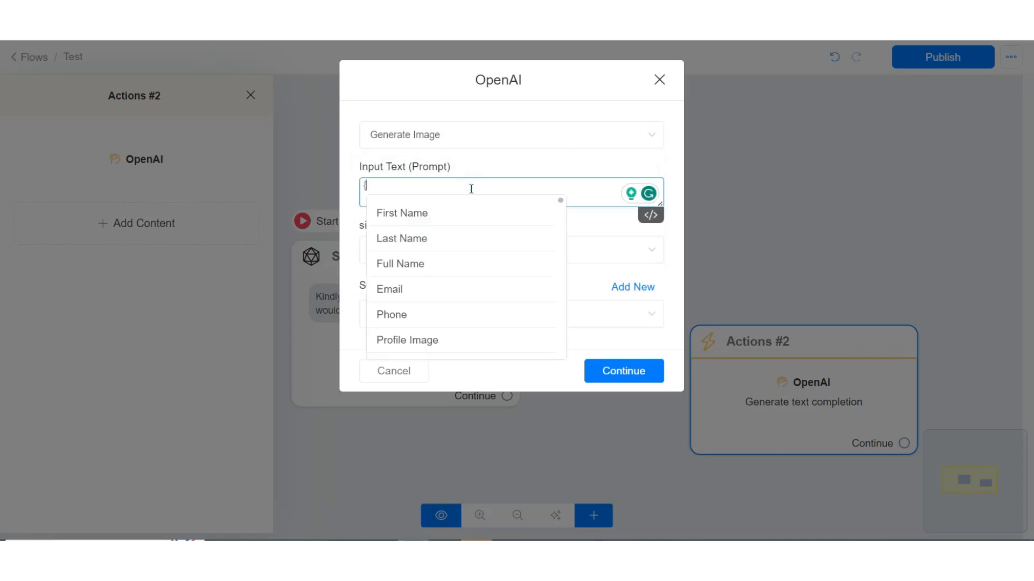
type("respo")
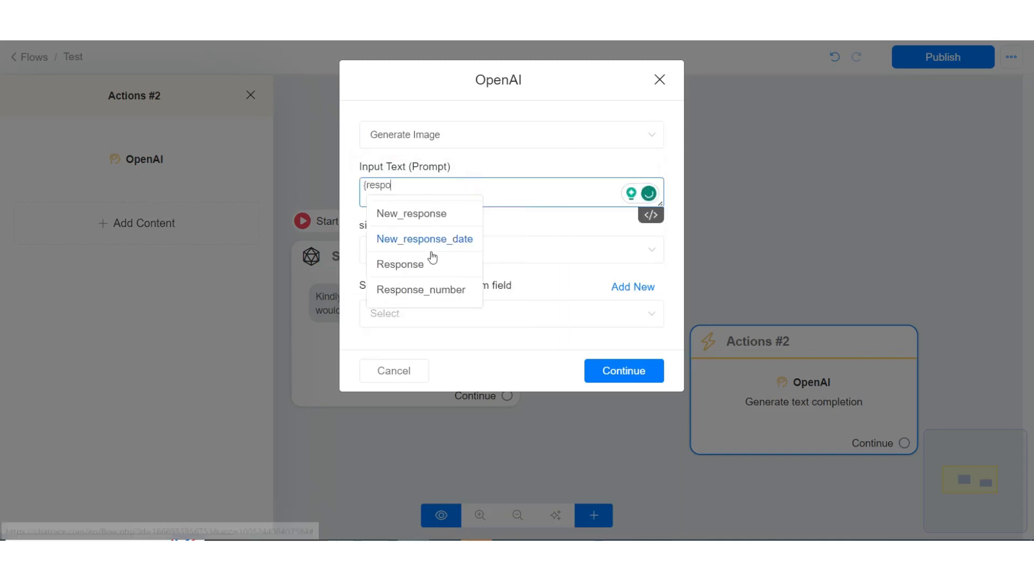
left_click(400, 265)
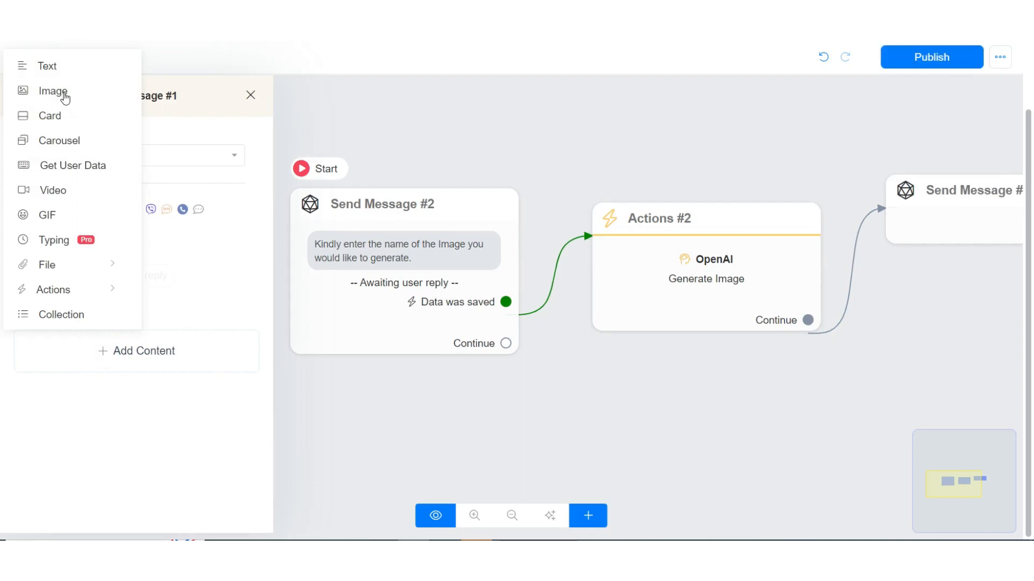
- Add an Image with link {{New_response}} to the final message and save the flow
left_click(53, 90)
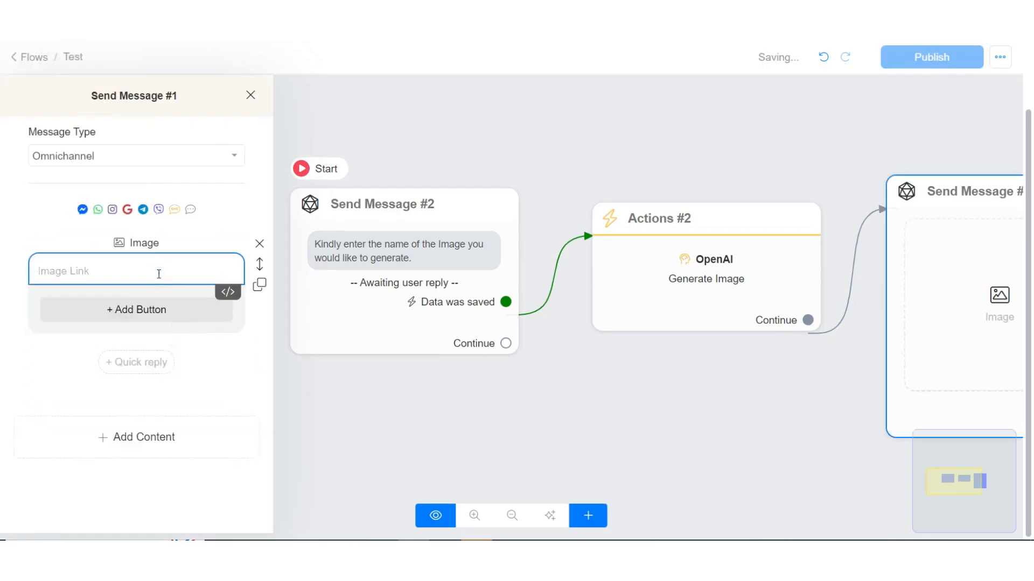
type("{{New_response}}")
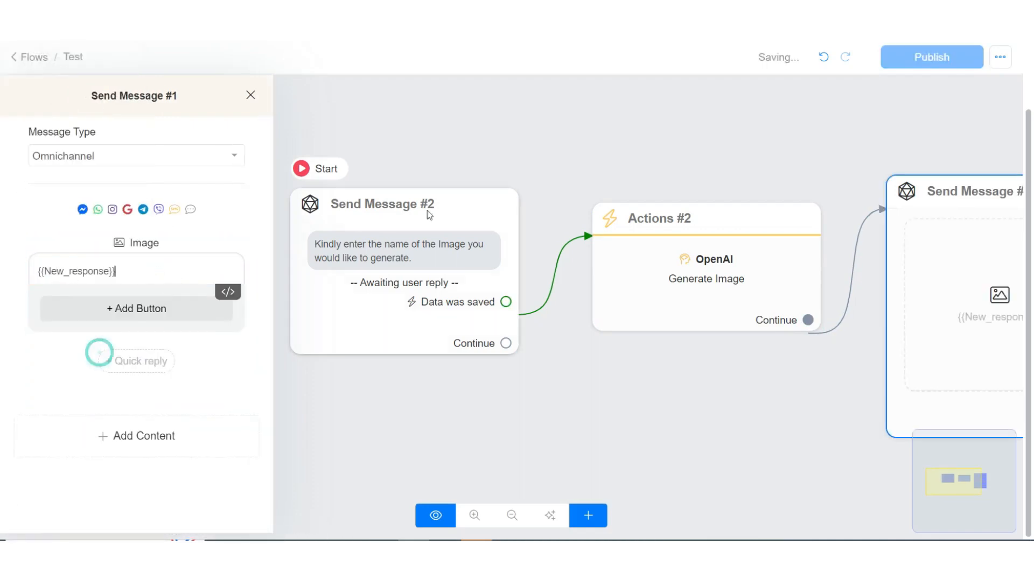
left_click(250, 95)
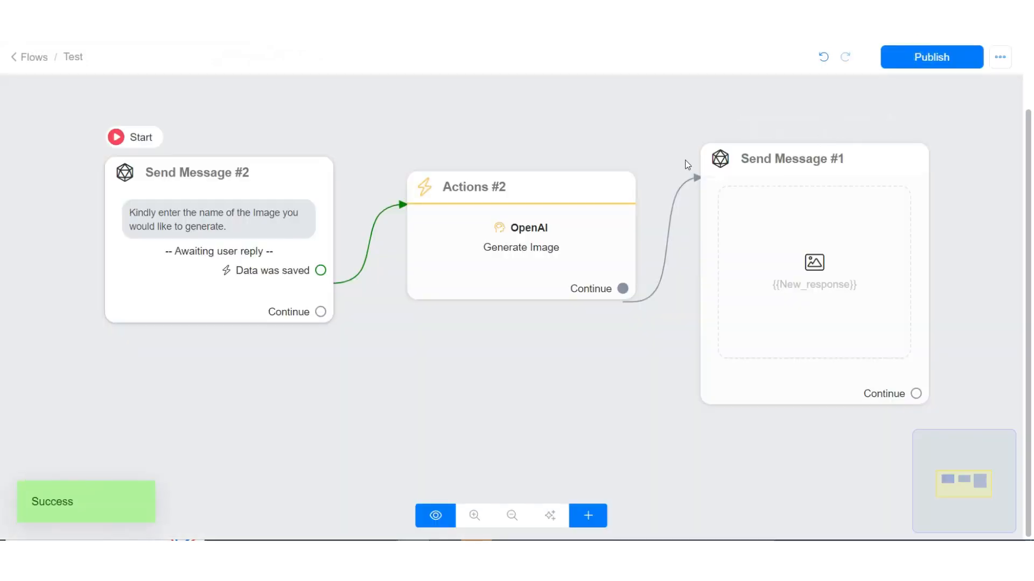
left_click(434, 516)
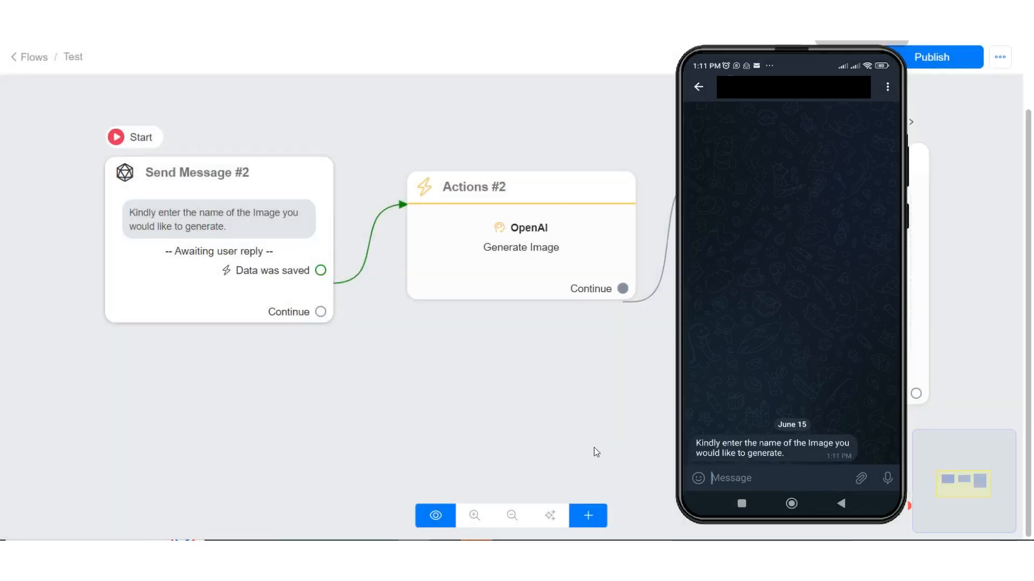
- Reply to the bot with 'German shepherd' as the image name
type("German")
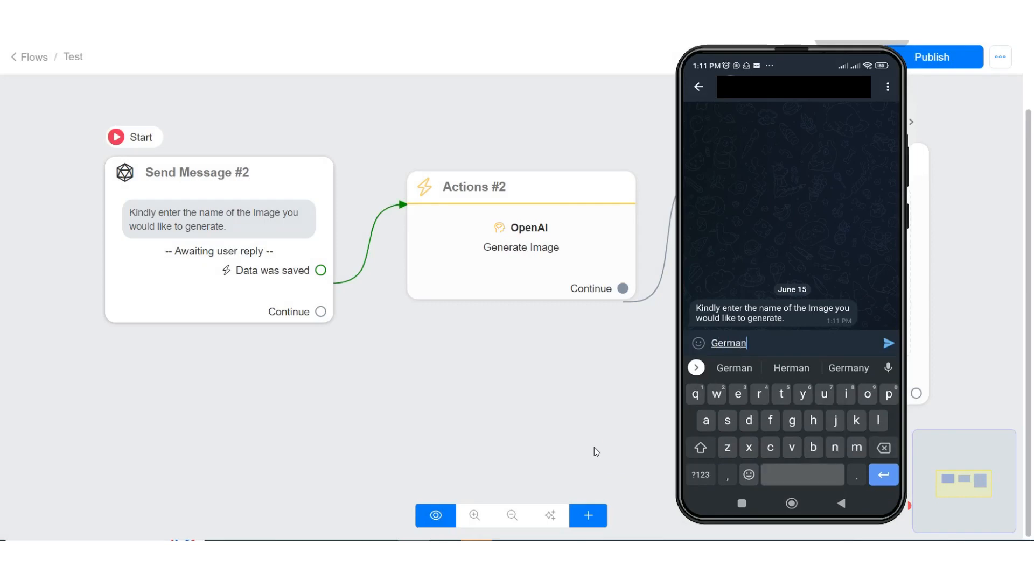
left_click(888, 343)
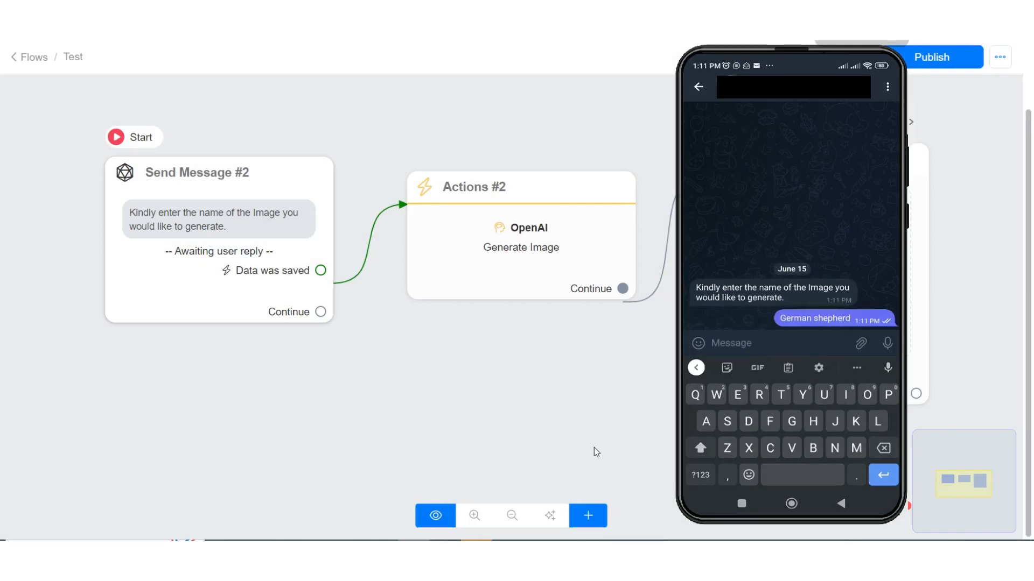